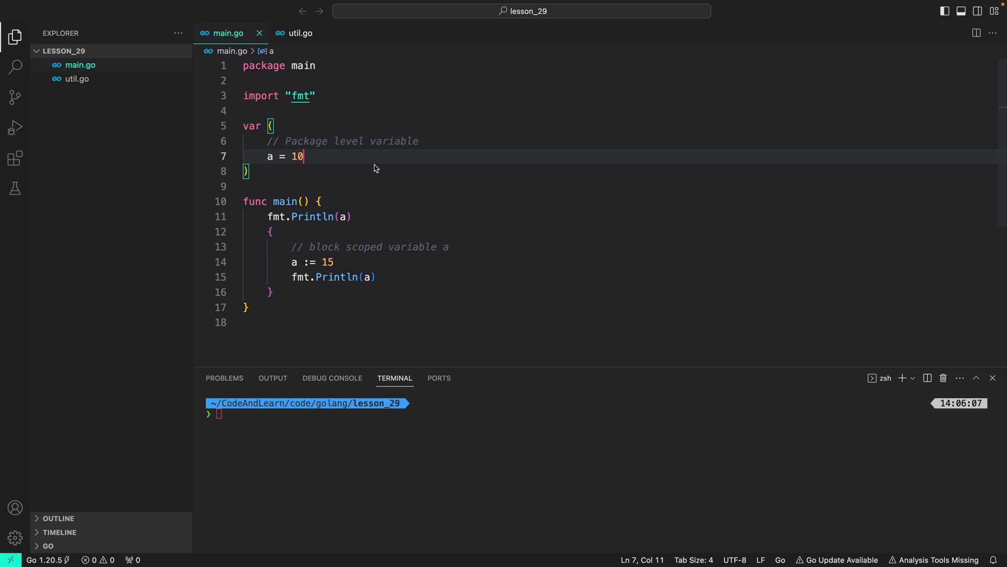
mouse_move(300, 96)
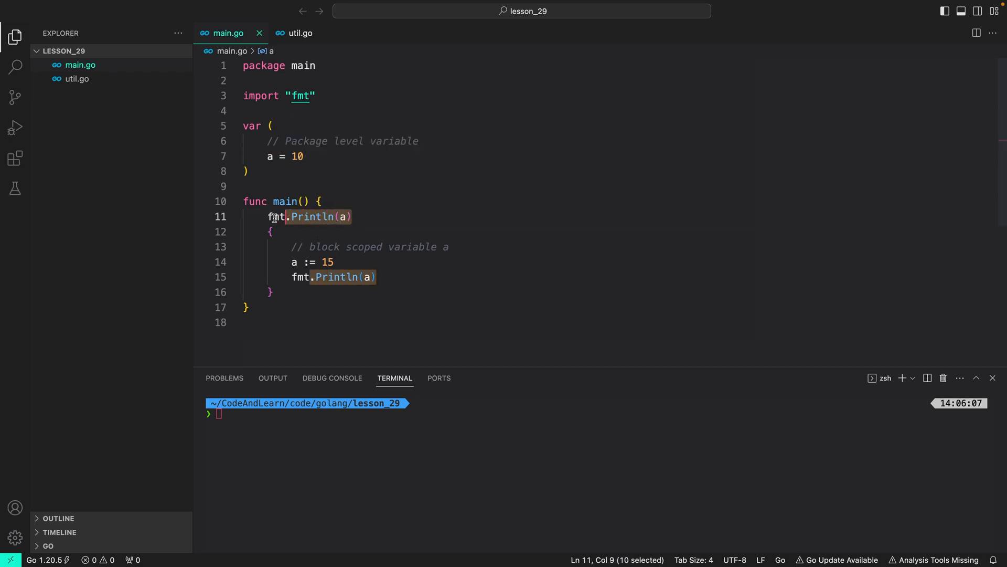
- Review main.go's print and block-scoped a, then view util.go's something function
left_click(269, 217)
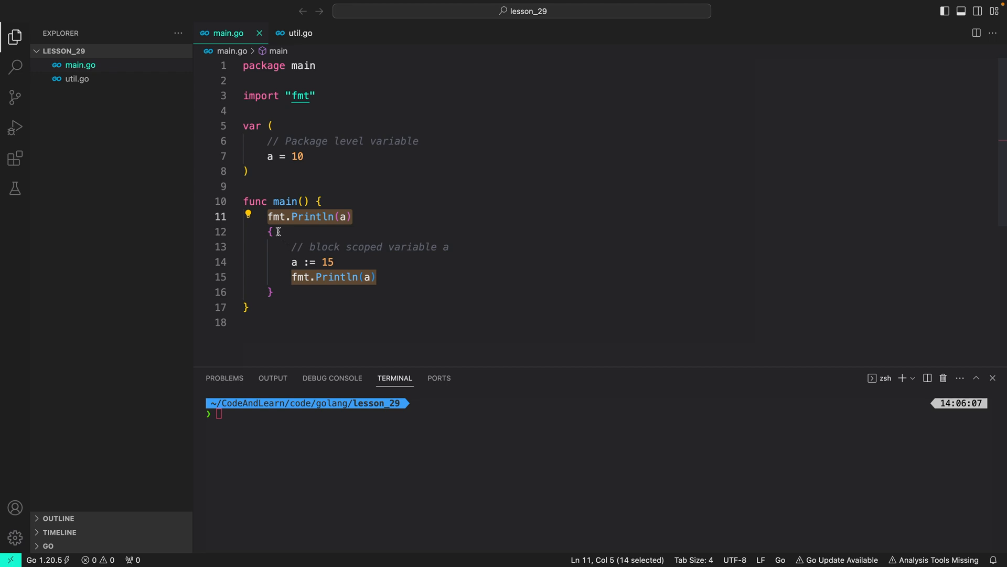
left_click(271, 292)
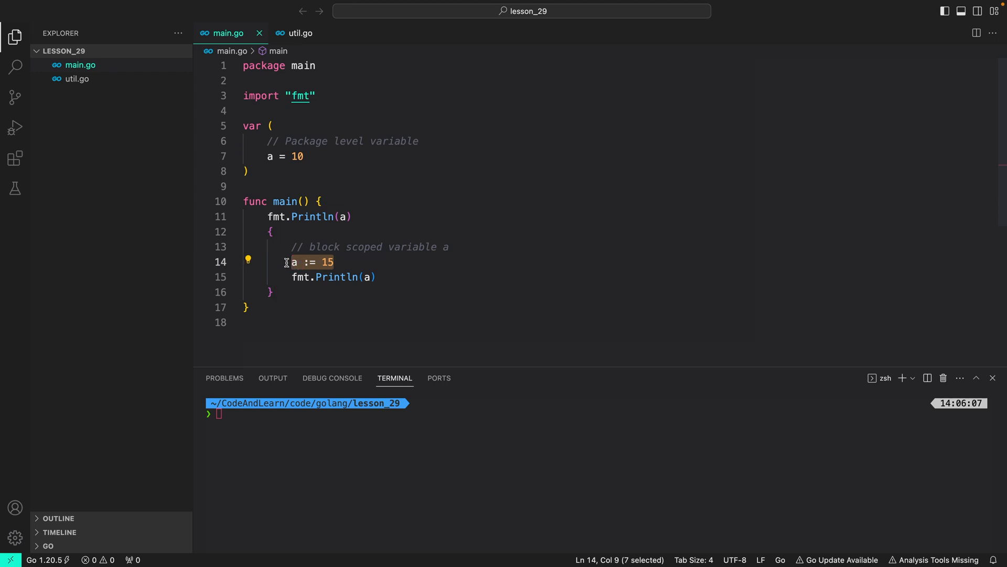
mouse_move(381, 268)
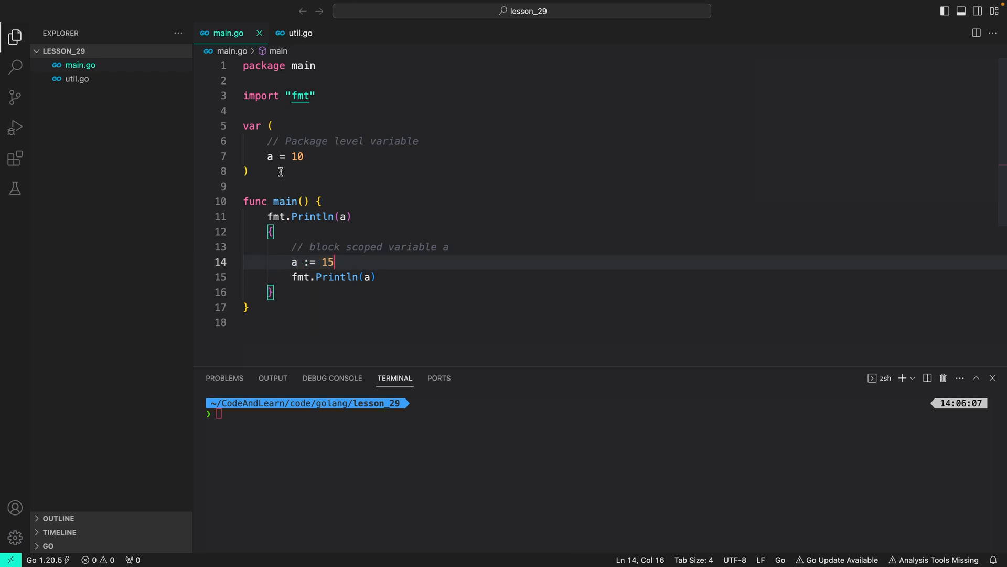
mouse_move(431, 305)
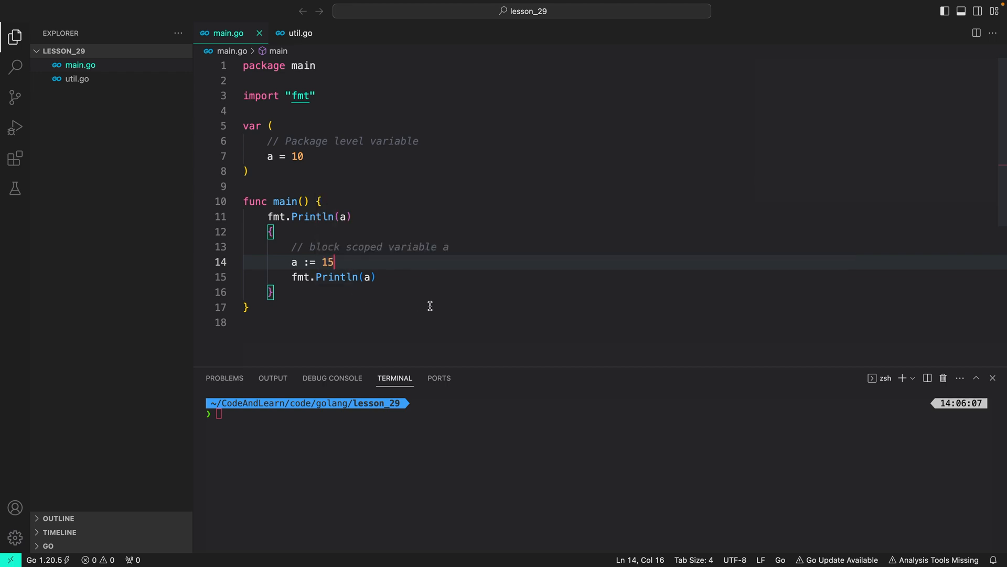
mouse_move(321, 124)
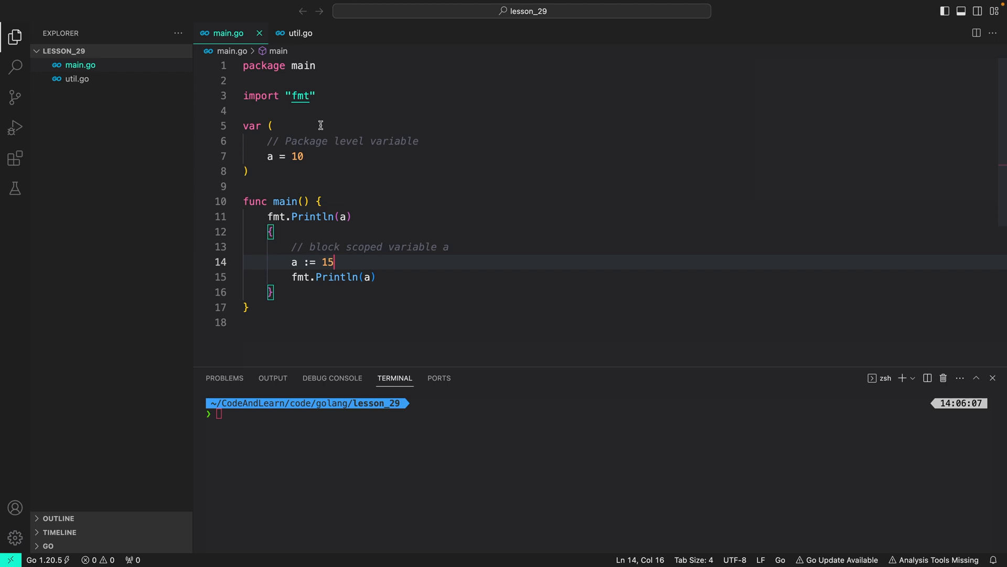
mouse_move(299, 42)
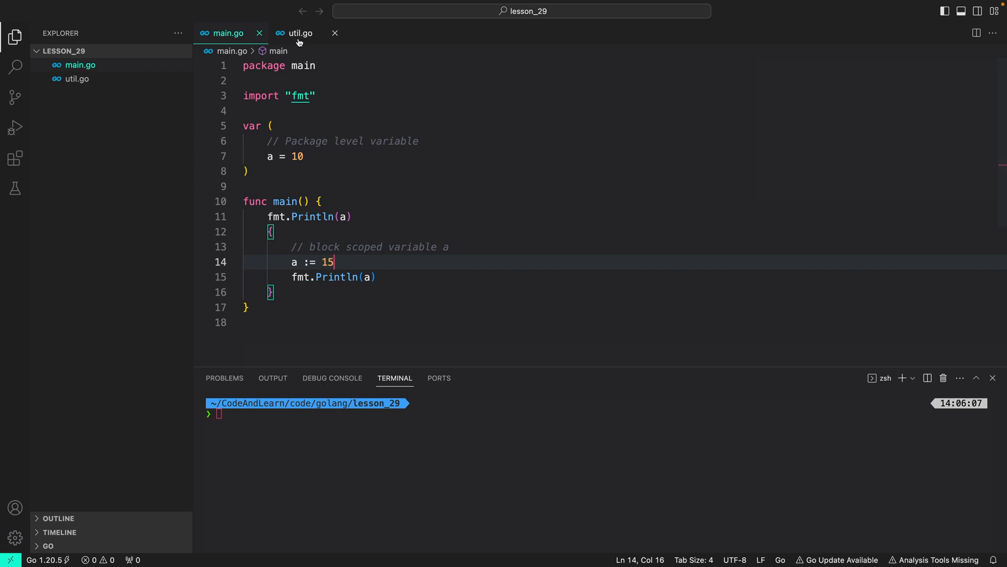
left_click(300, 33)
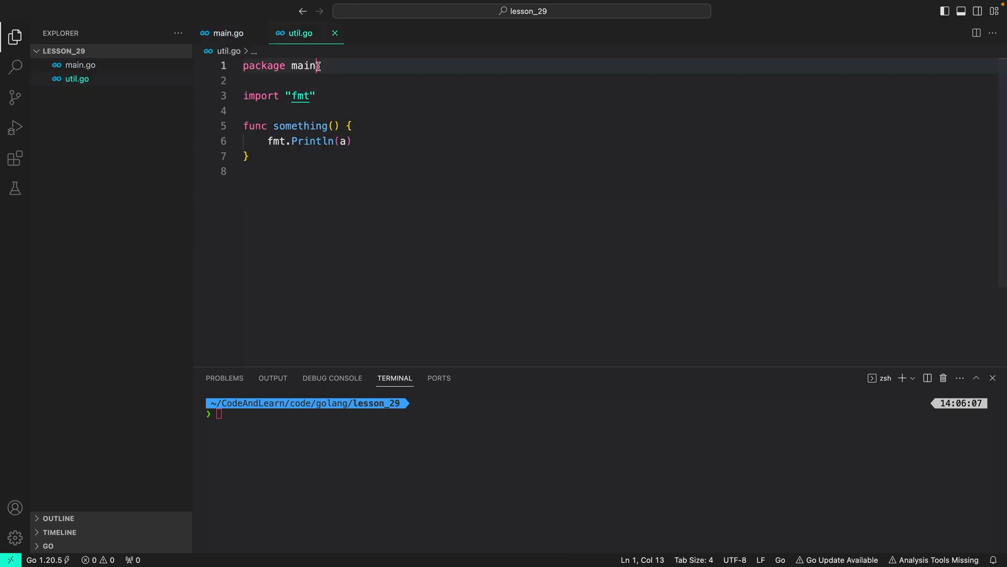
left_click(349, 125)
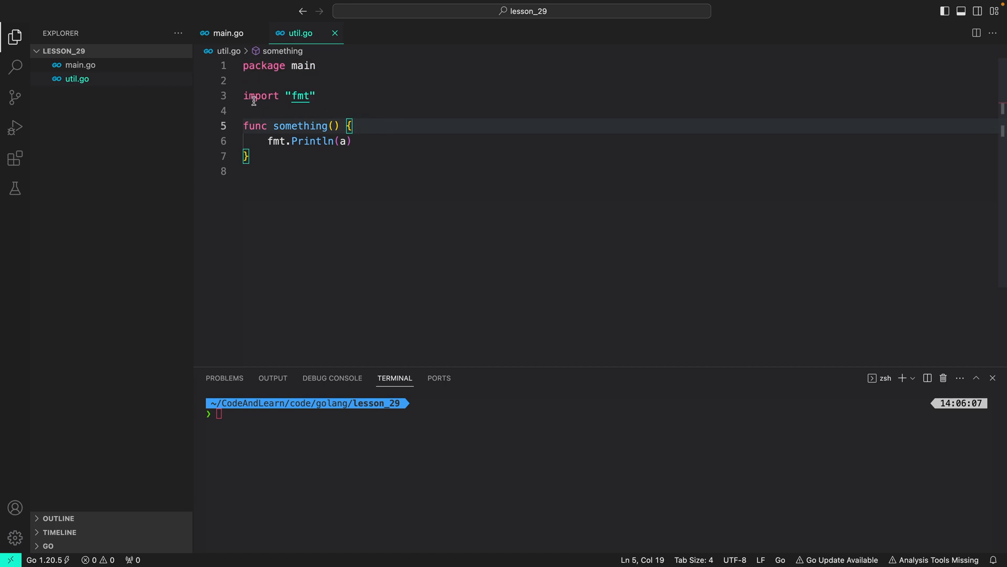
mouse_move(355, 105)
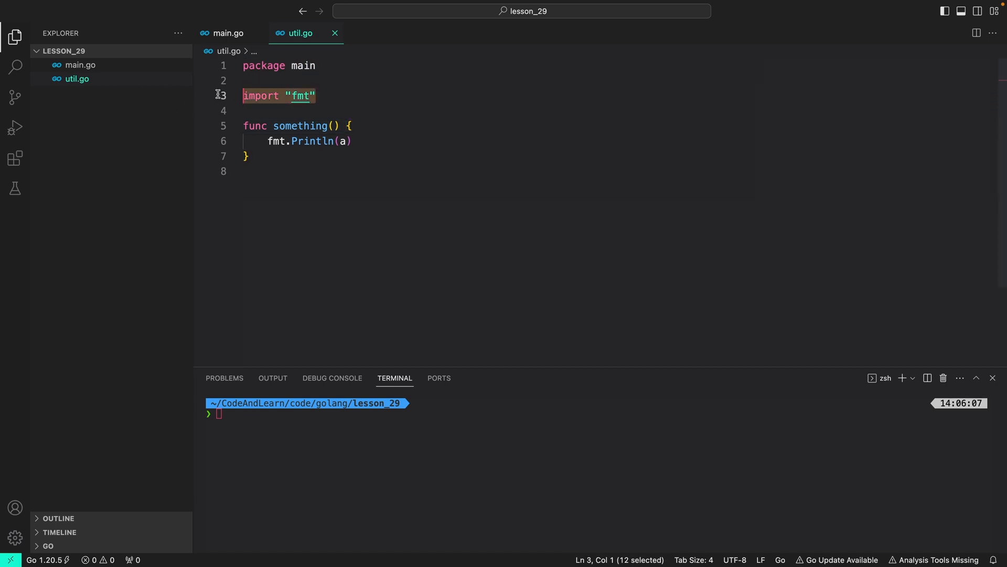
mouse_move(324, 95)
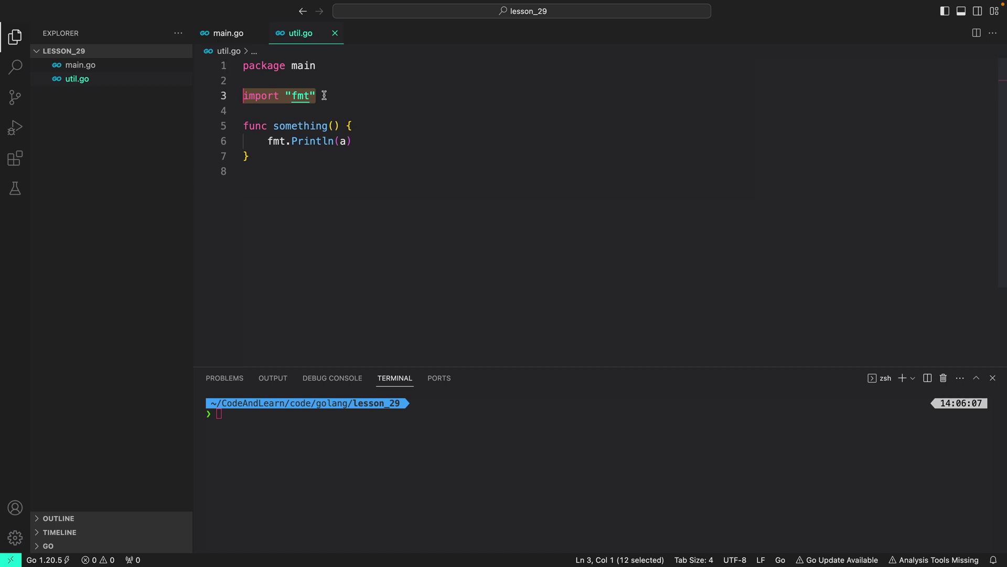
mouse_move(475, 162)
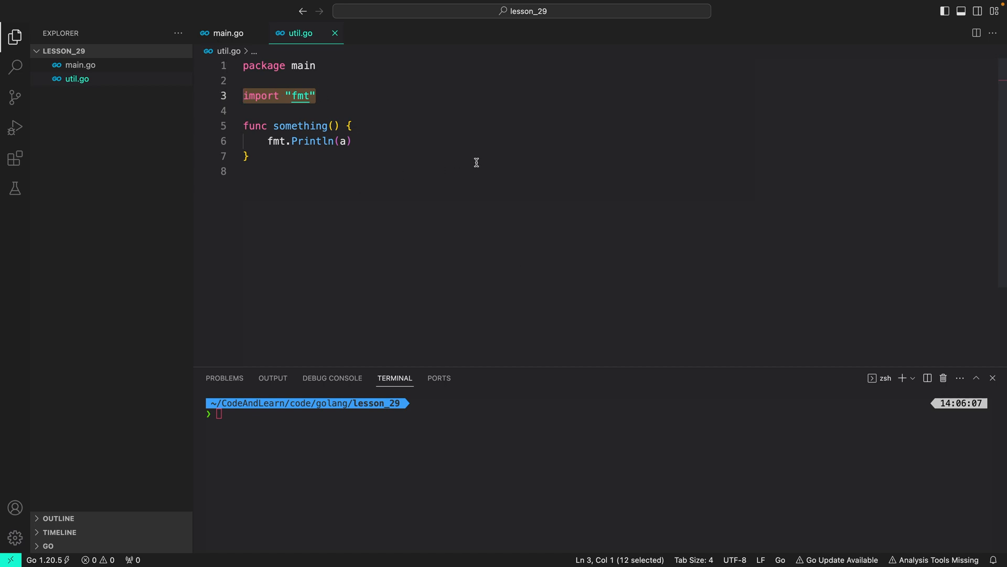
- Compare main.go and util.go side by side, settling on util.go in package main
left_click(228, 32)
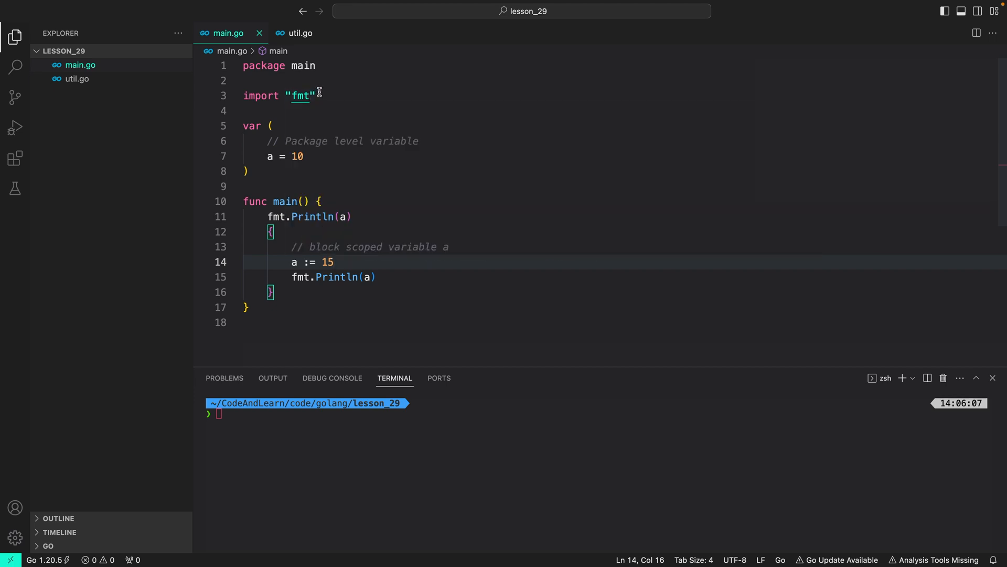
left_click(300, 33)
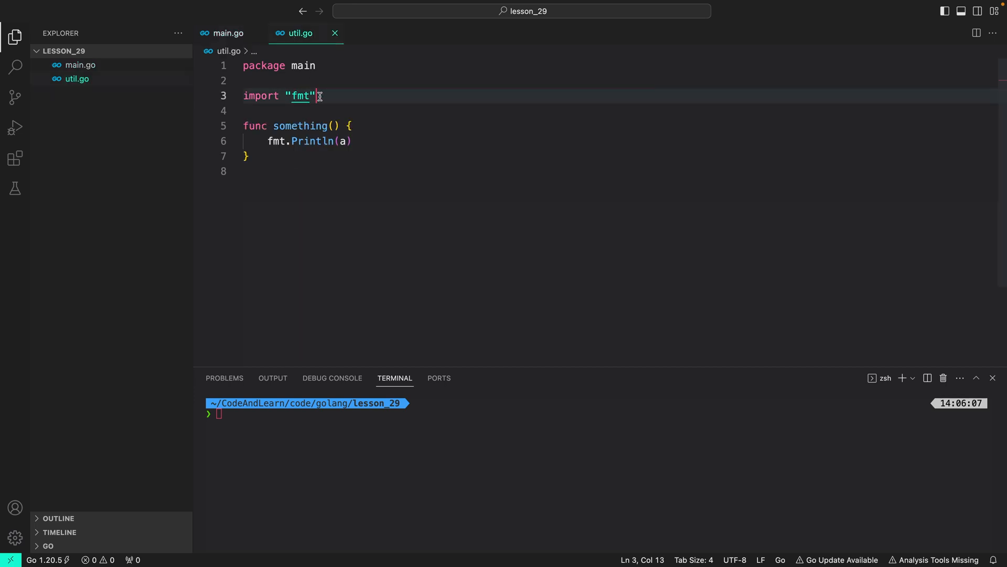
left_click(227, 33)
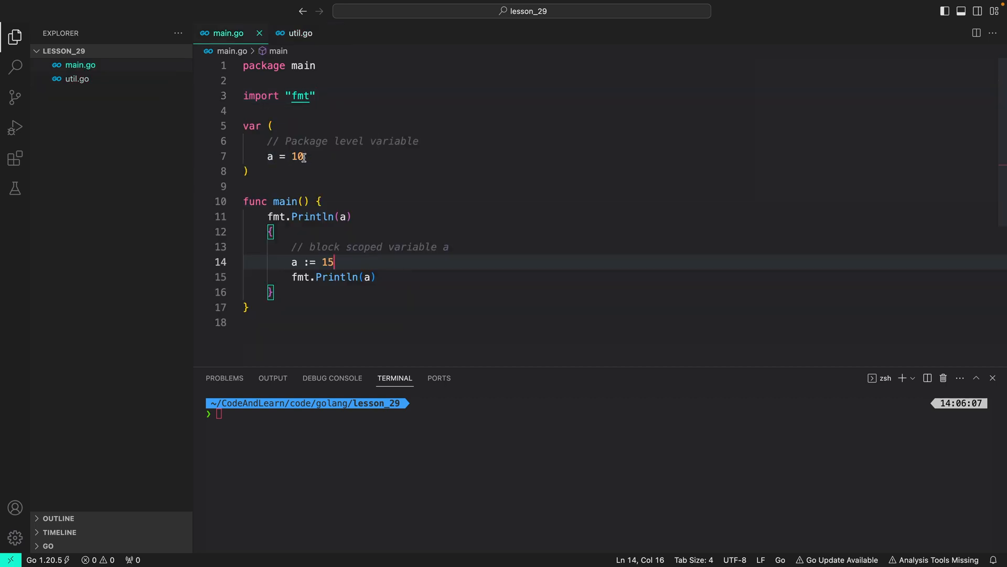
left_click(299, 32)
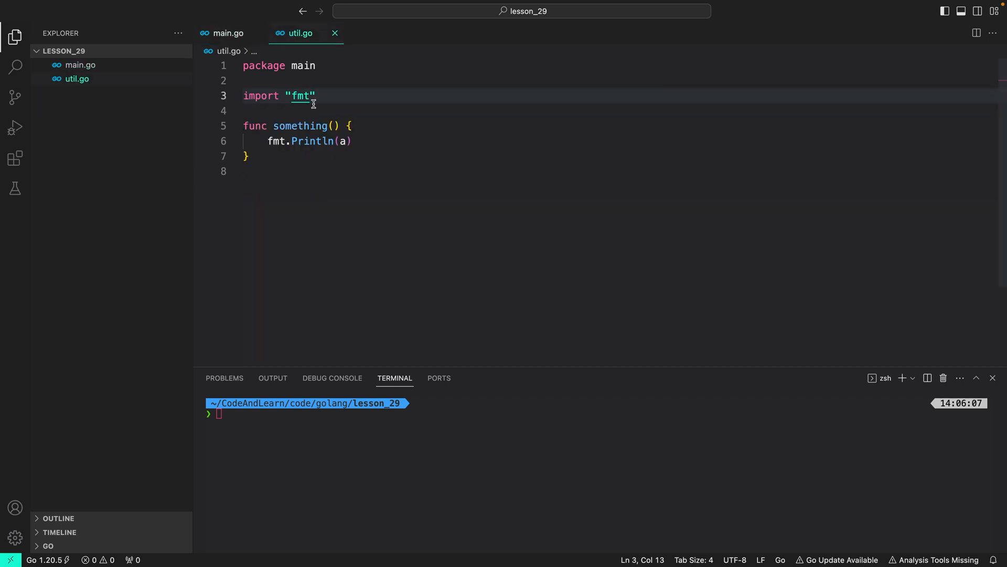
mouse_move(352, 122)
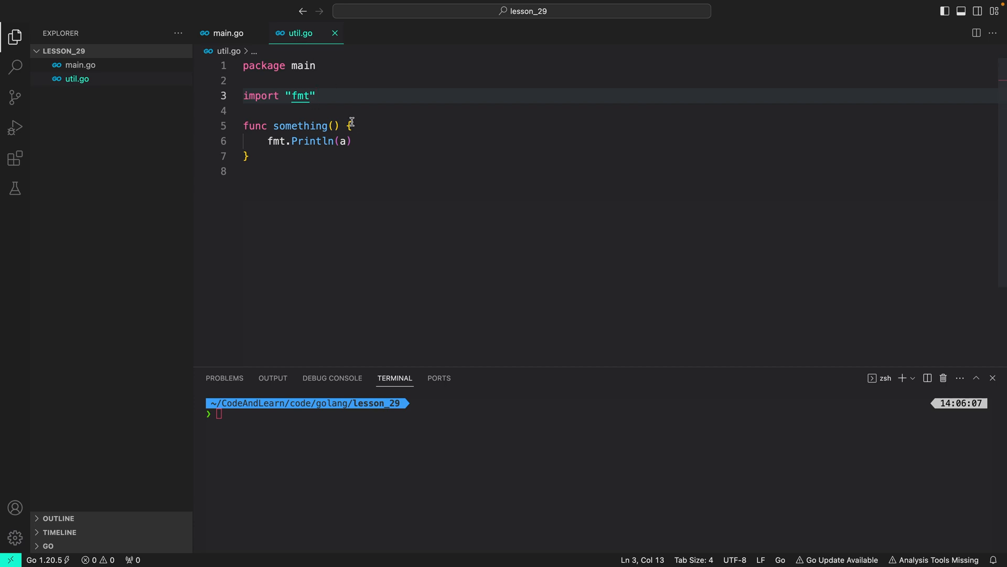
double_click(269, 65)
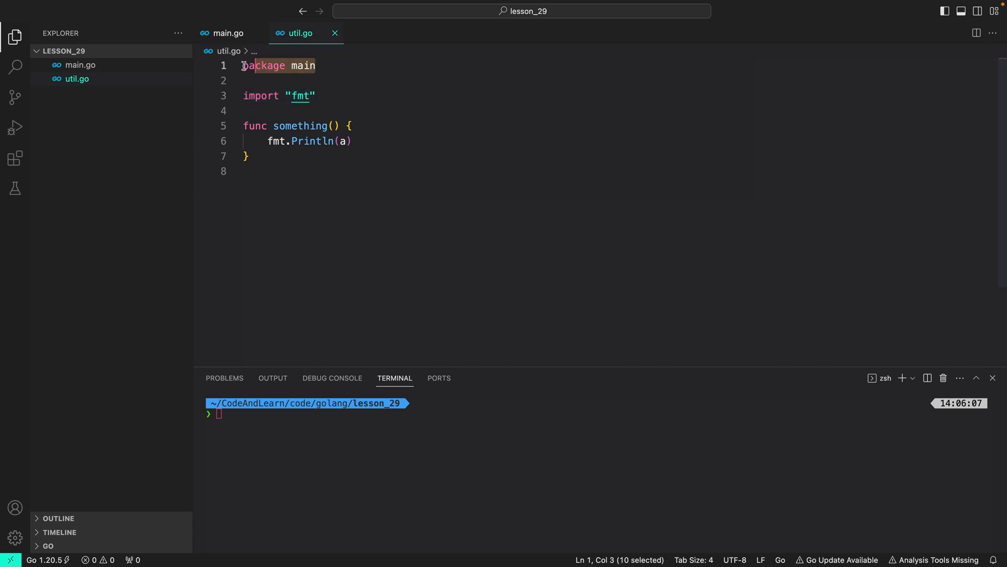
left_click(411, 156)
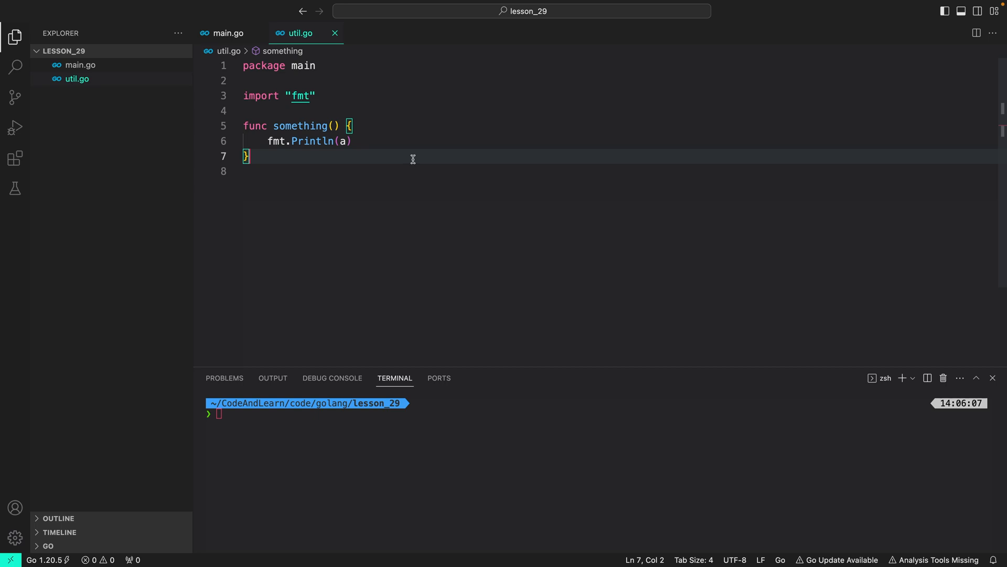
mouse_move(356, 142)
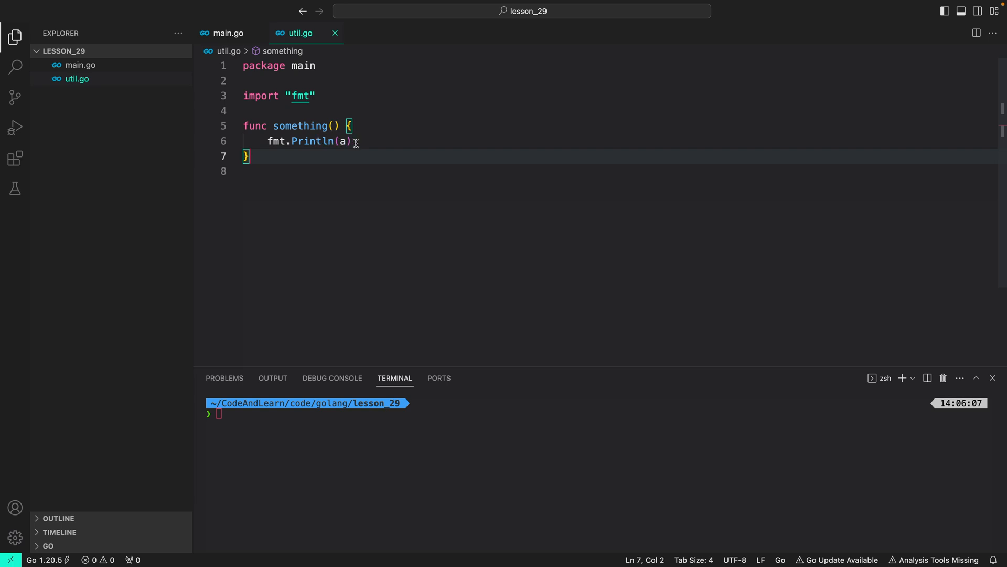
mouse_move(377, 146)
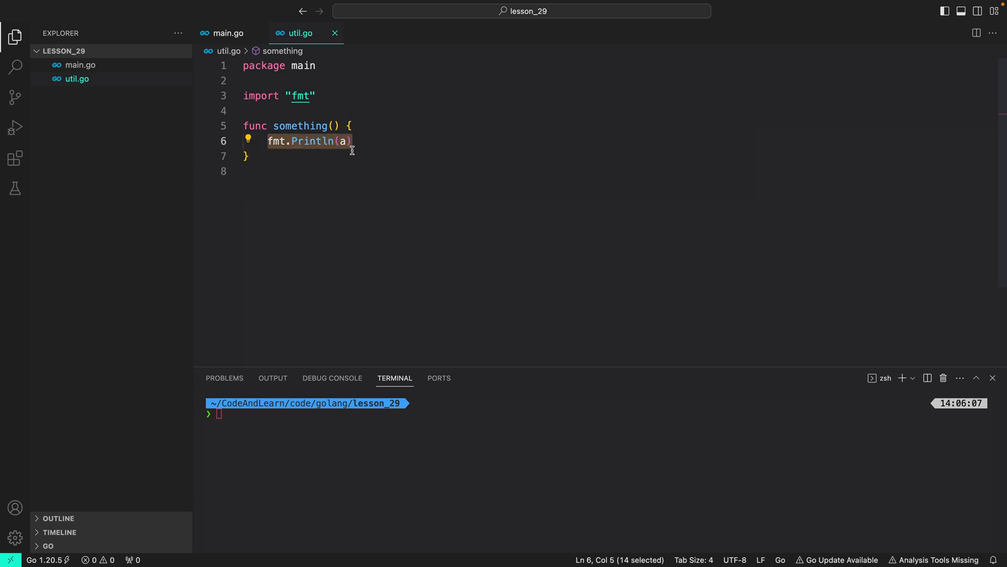
- Run main.go with 'go run main.go' so the terminal prints 10 then 15
left_click(228, 33)
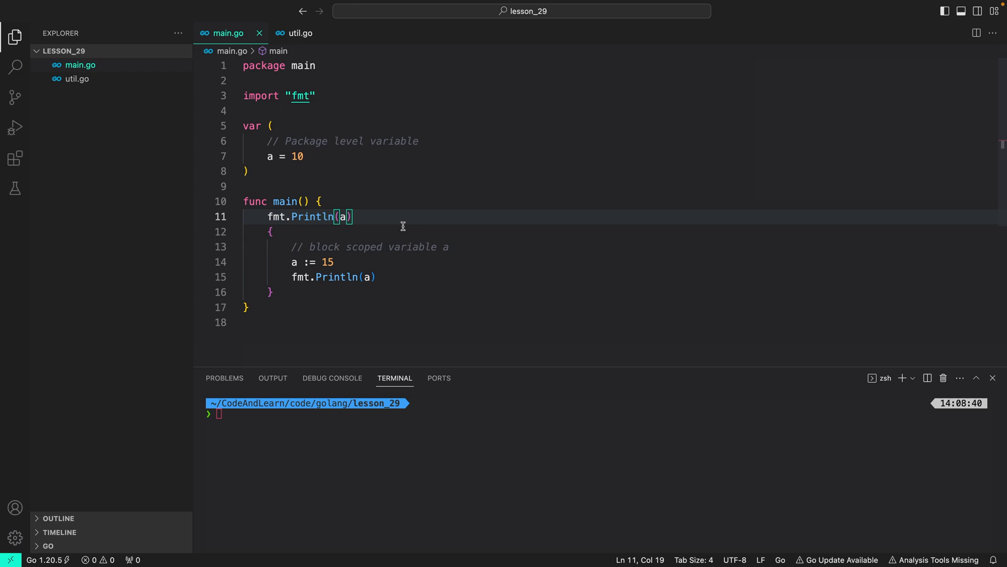
mouse_move(397, 225)
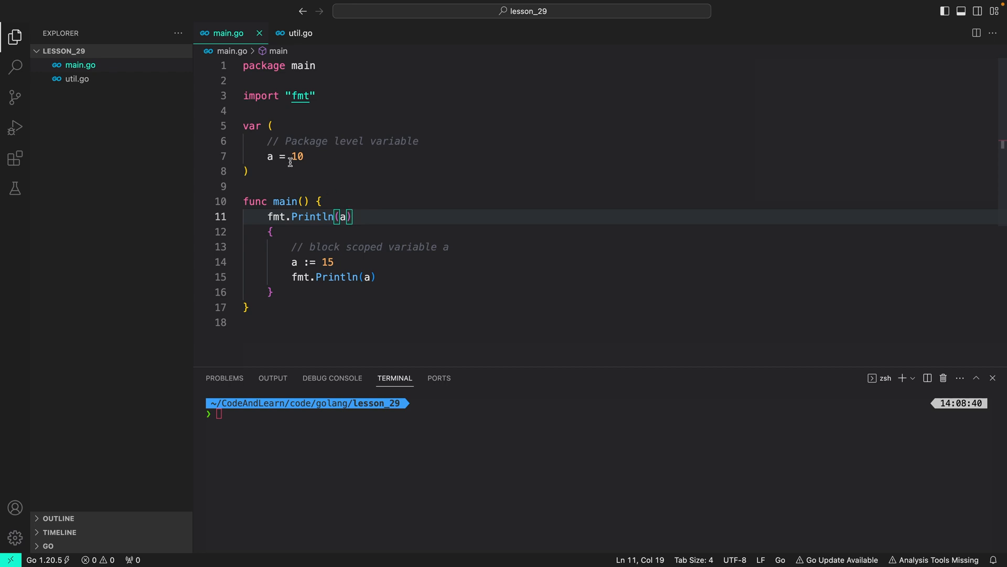
mouse_move(312, 216)
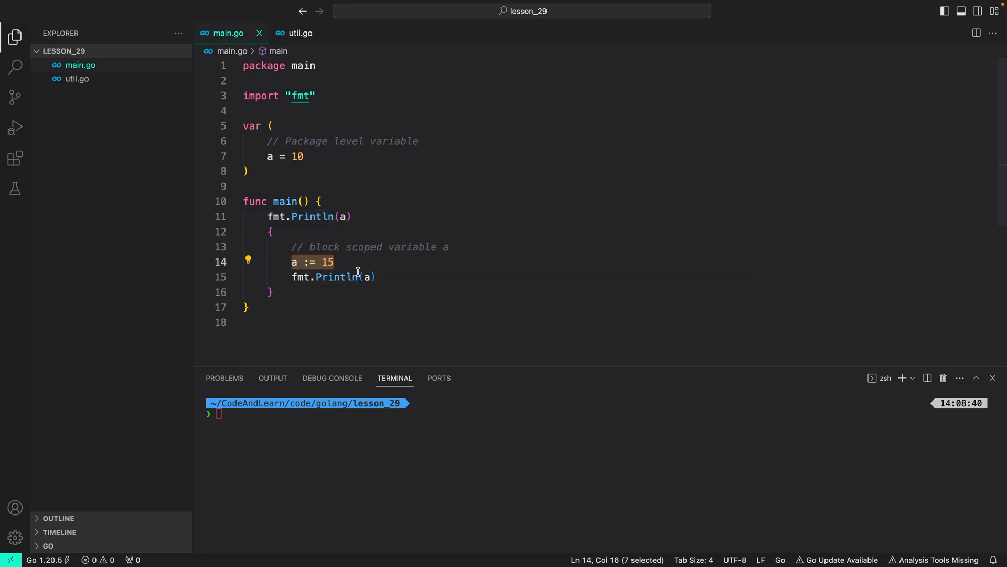
type("go run main.go")
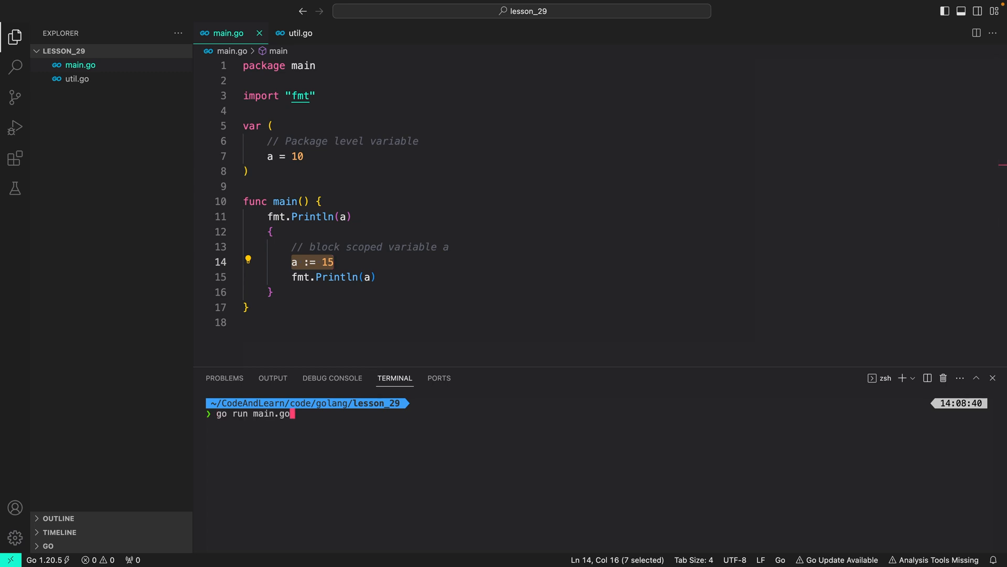
key("Return")
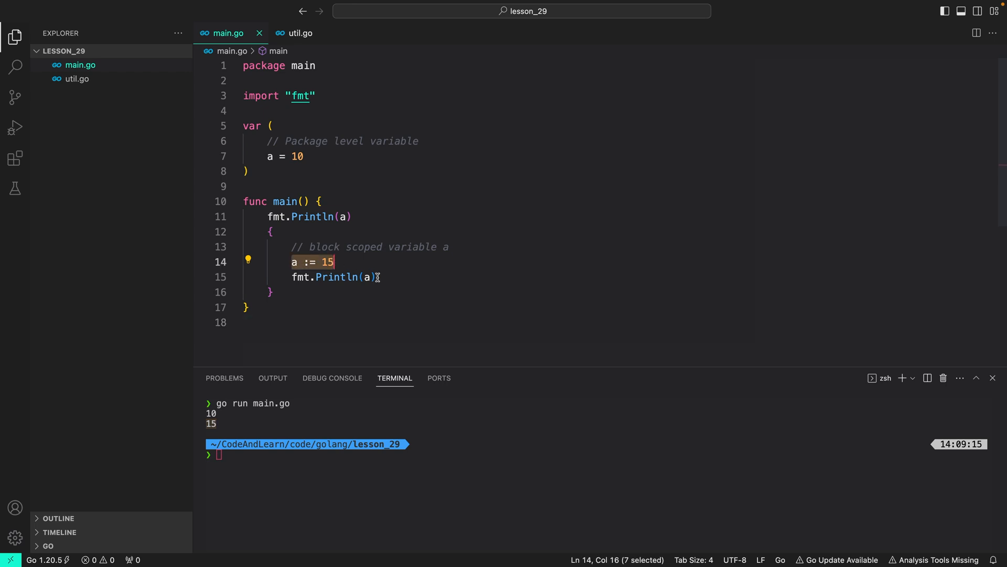
left_click(367, 277)
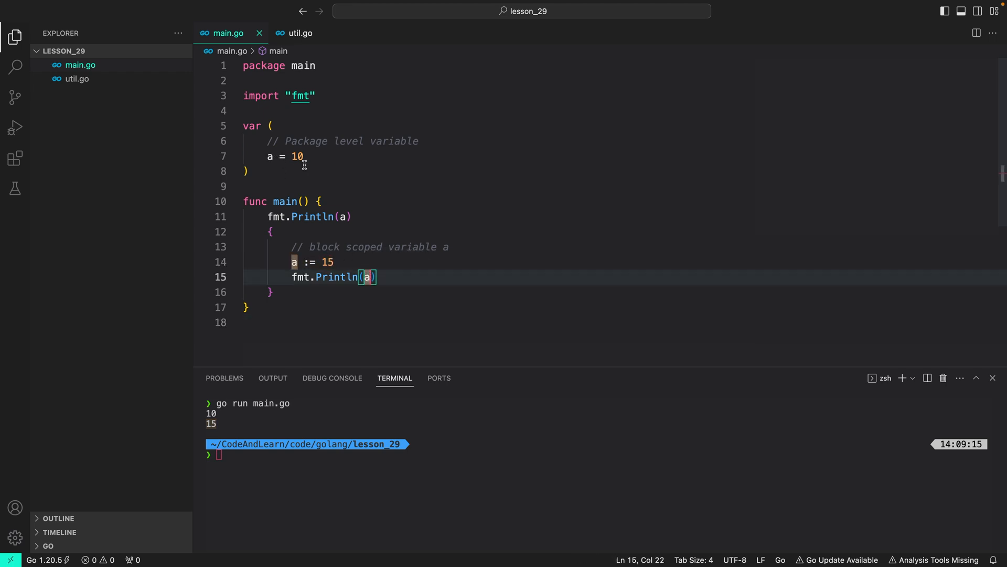
left_click(330, 288)
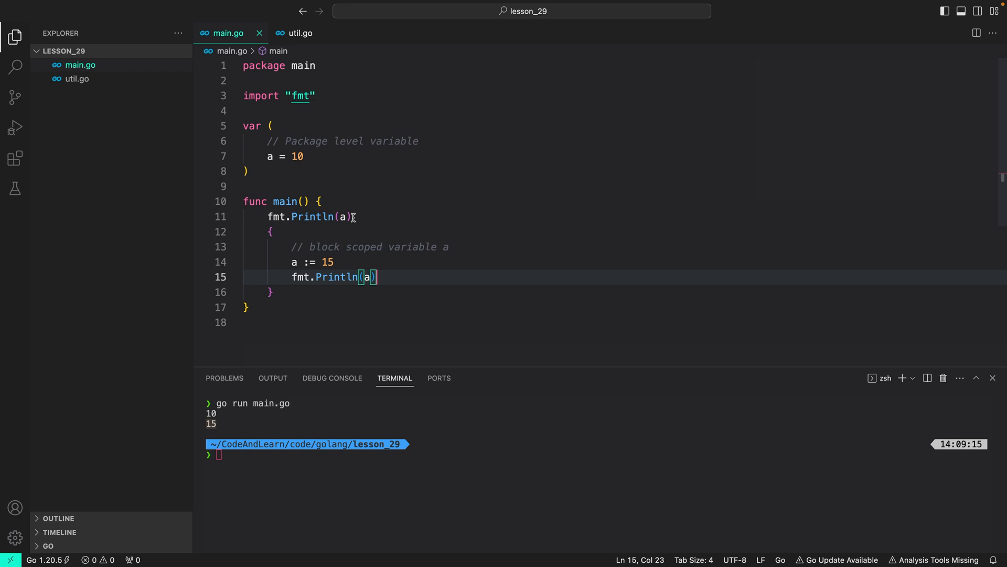
left_click(270, 292)
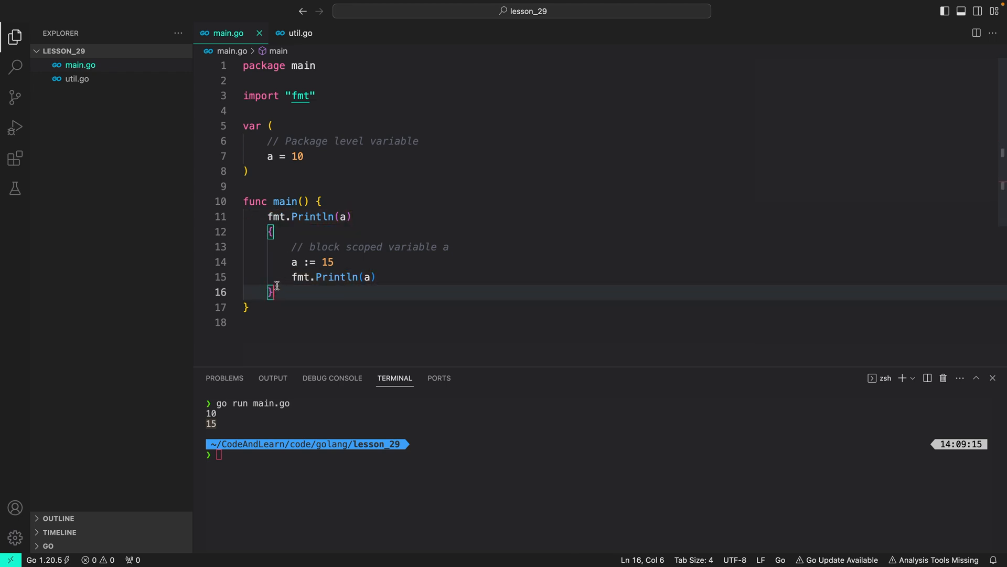
- Add fmt.Println(a) after the inner block's closing brace on line 17
type("fmt.Println(a)")
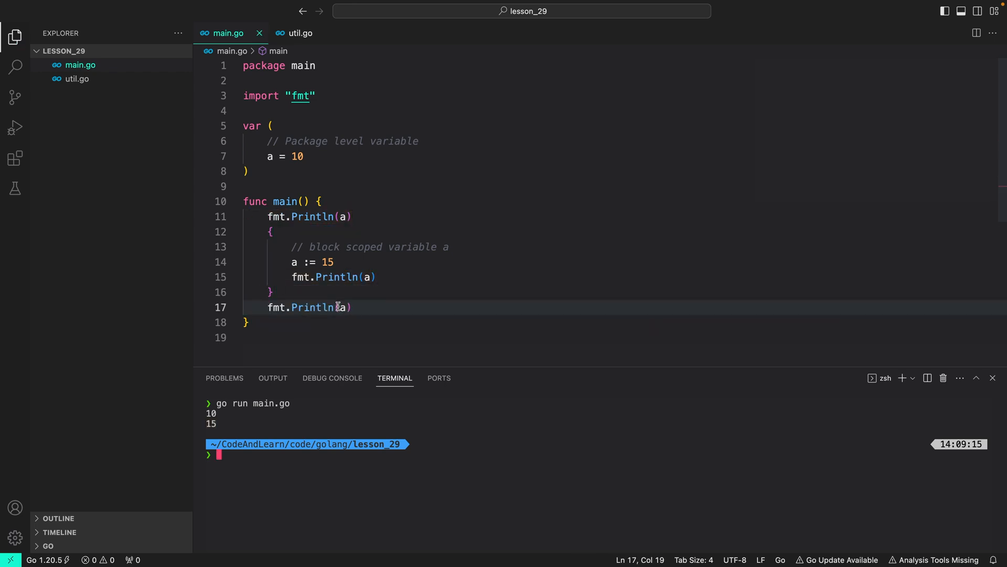
mouse_move(342, 311)
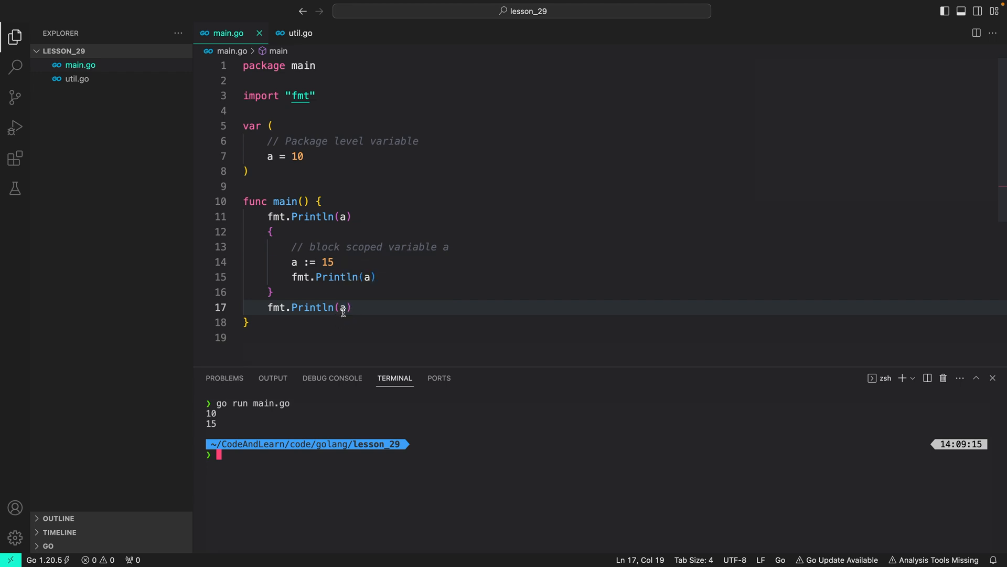
mouse_move(279, 170)
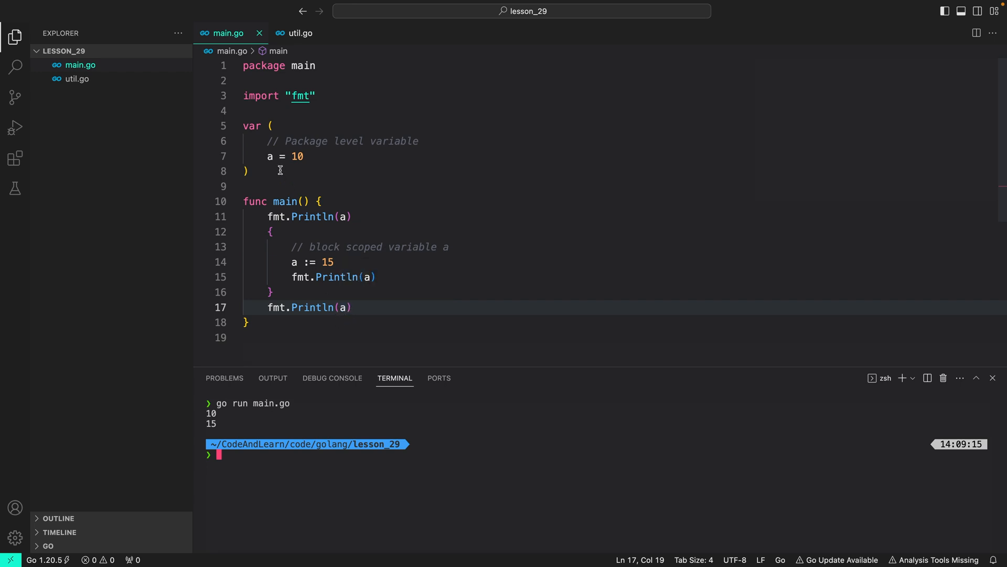
left_click(333, 261)
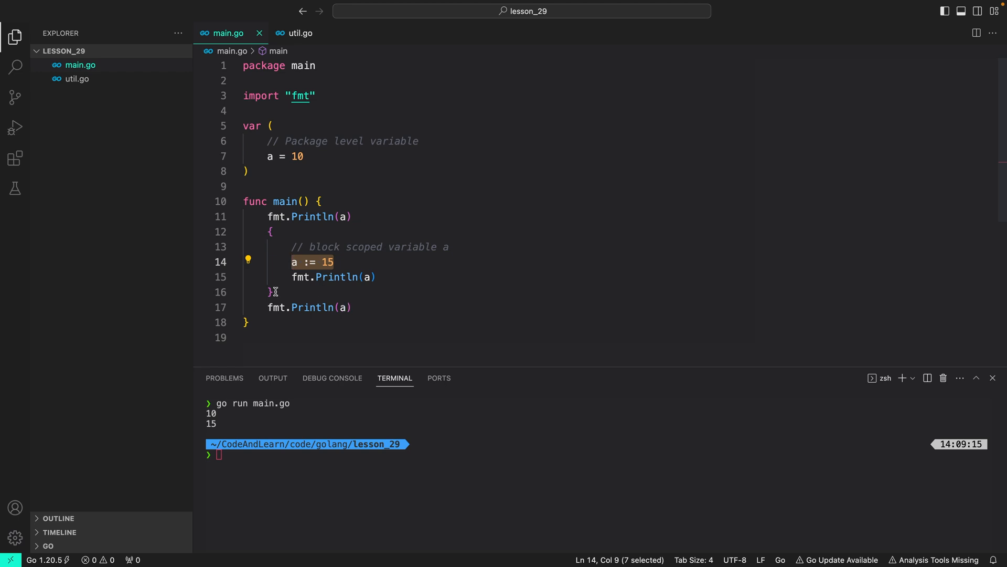
left_click(271, 230)
type("go run main.go")
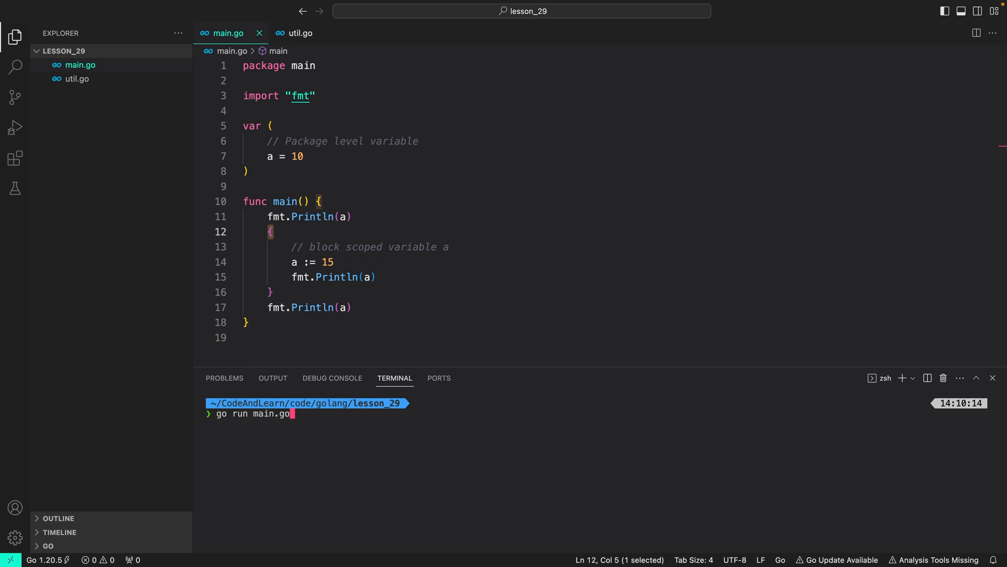
- Run main.go to print 10, 15, 10 and compare against the three Println(a) lines
key("Return")
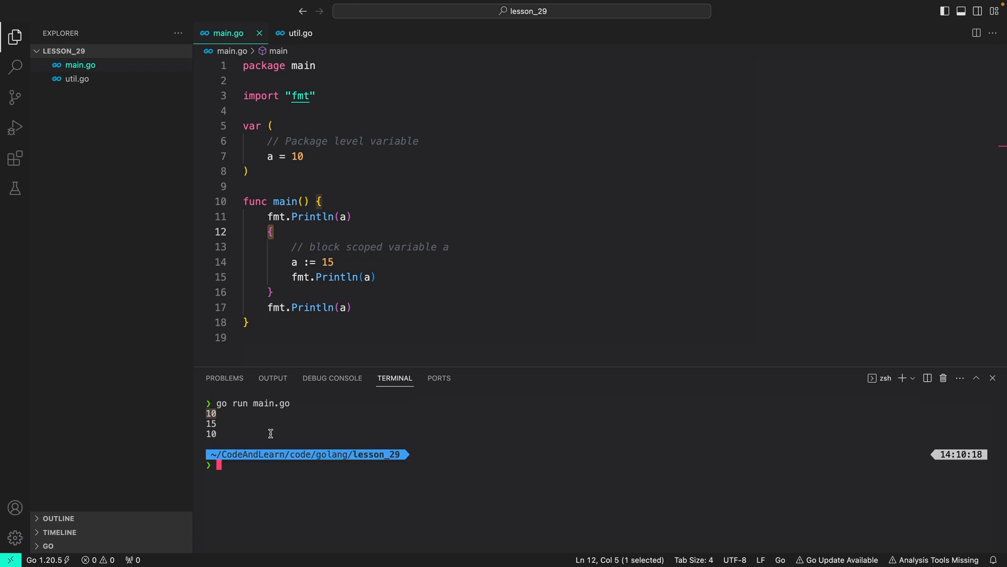
mouse_move(199, 412)
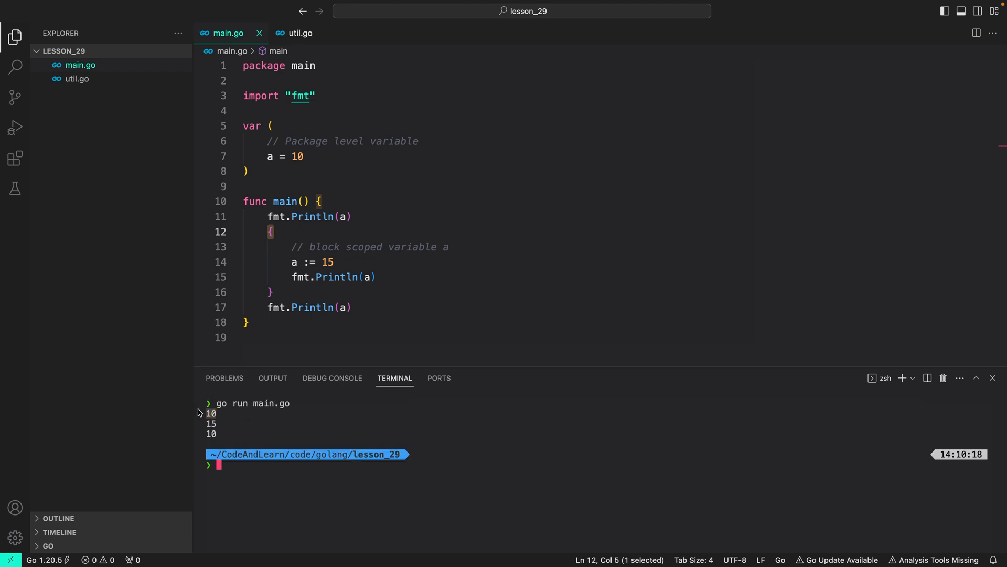
mouse_move(279, 274)
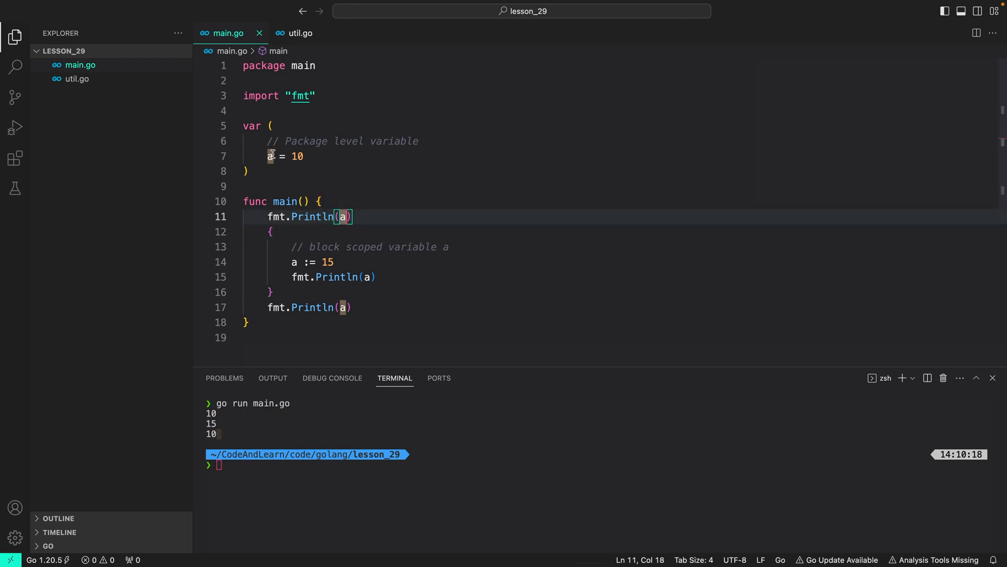
mouse_move(352, 271)
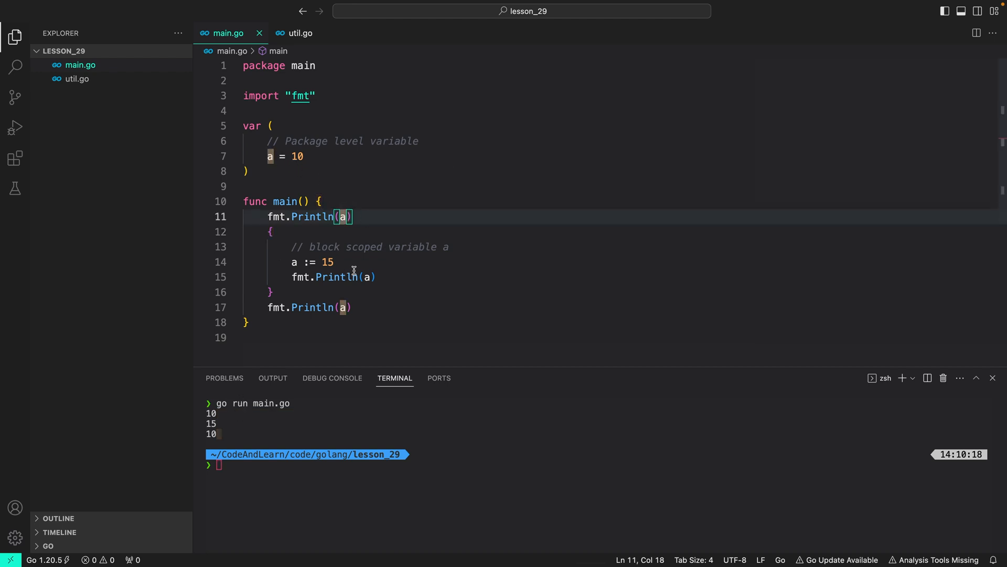
mouse_move(326, 262)
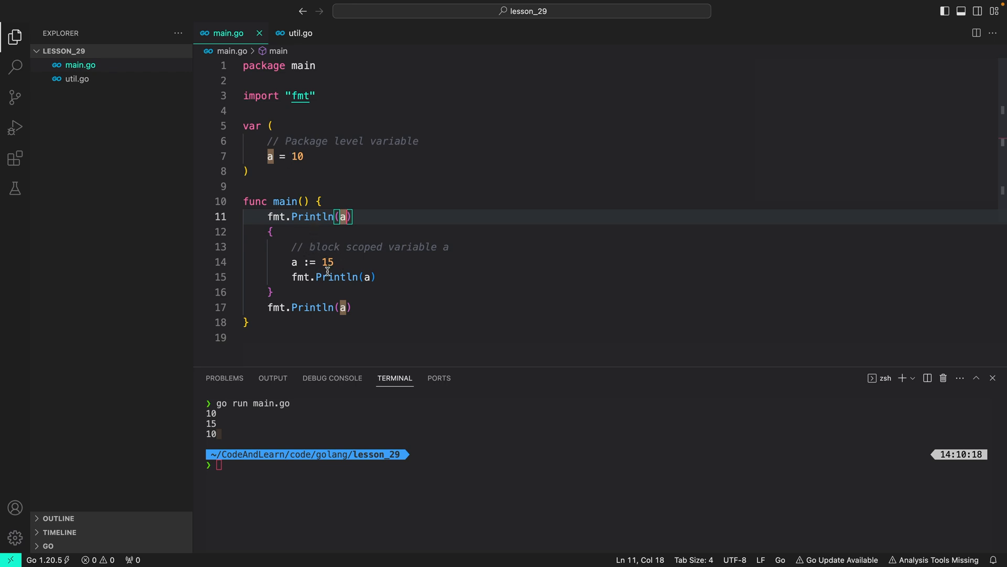
left_click(366, 277)
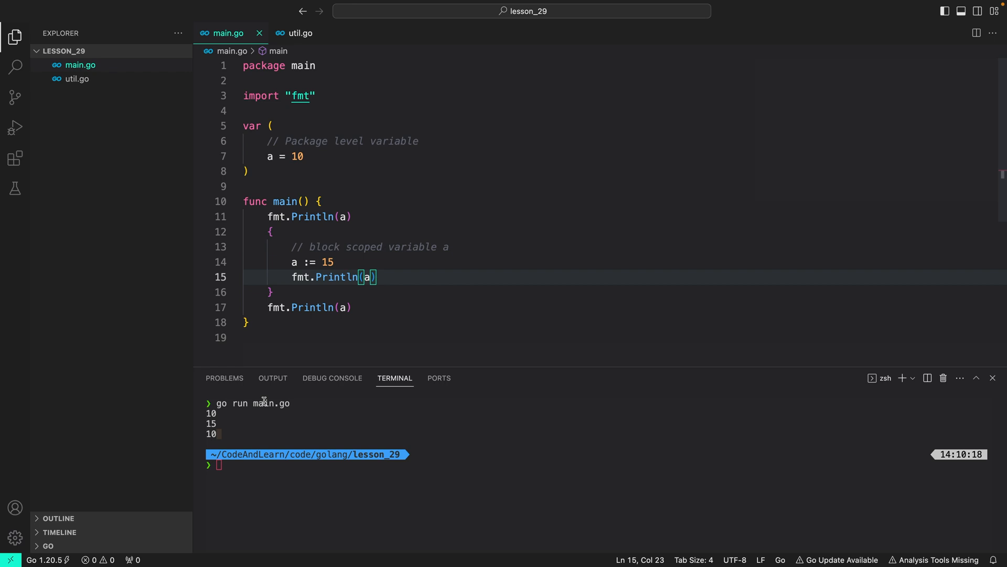
mouse_move(293, 261)
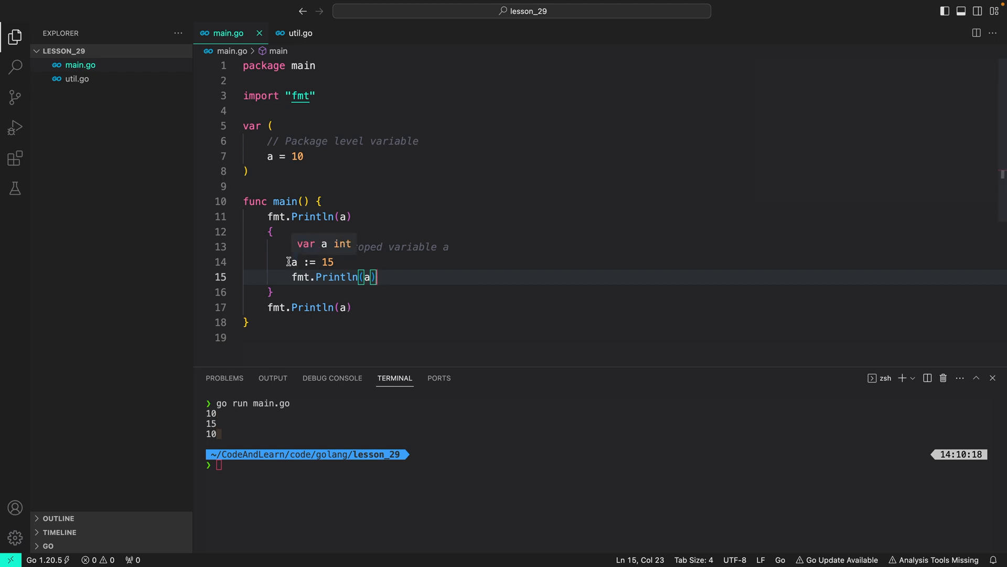
mouse_move(352, 307)
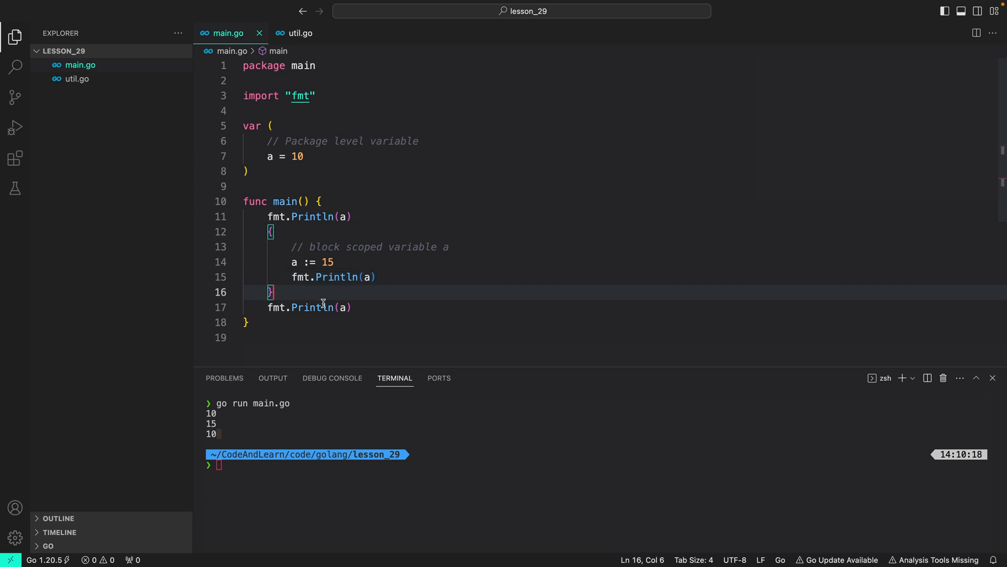
left_click(340, 307)
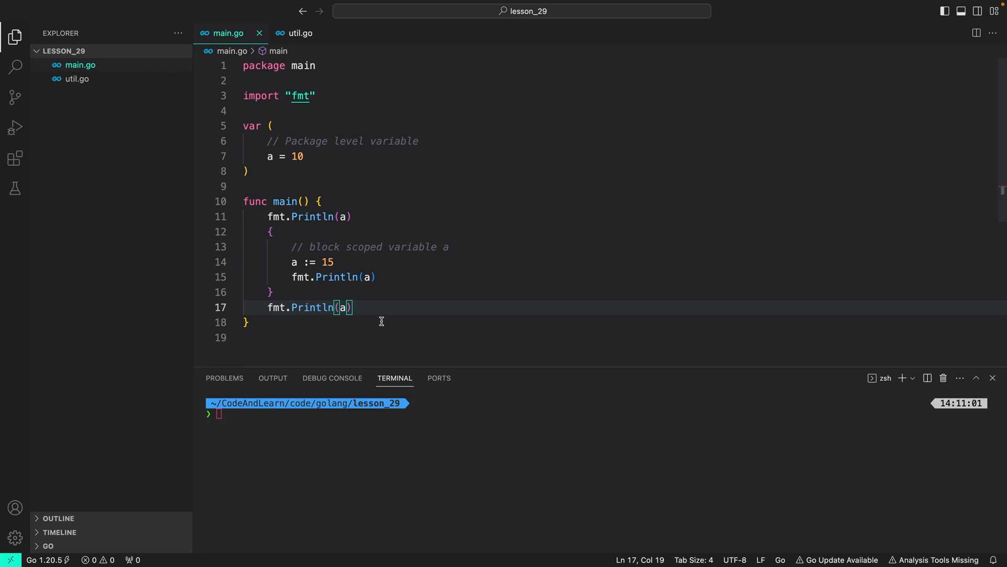
mouse_move(389, 305)
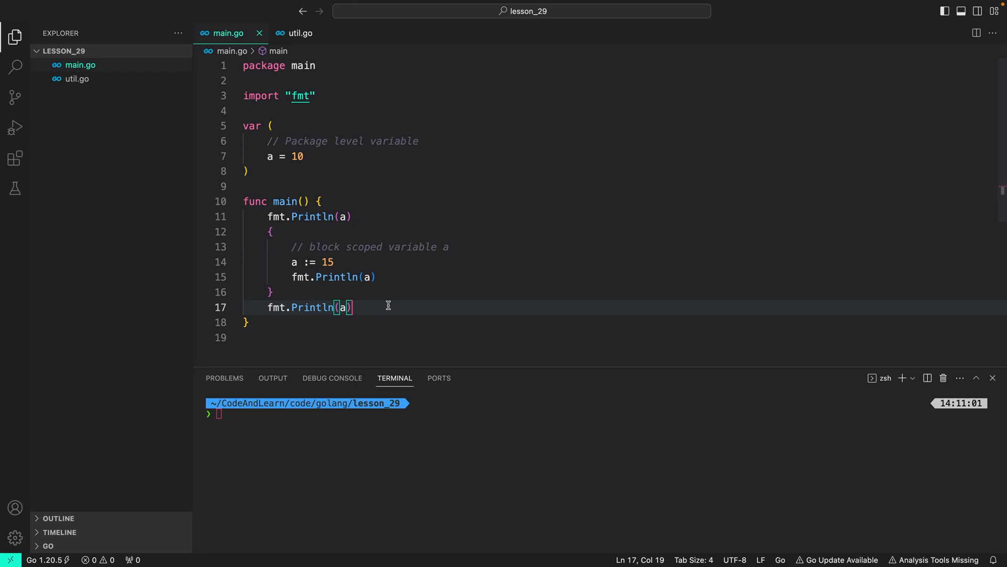
mouse_move(385, 285)
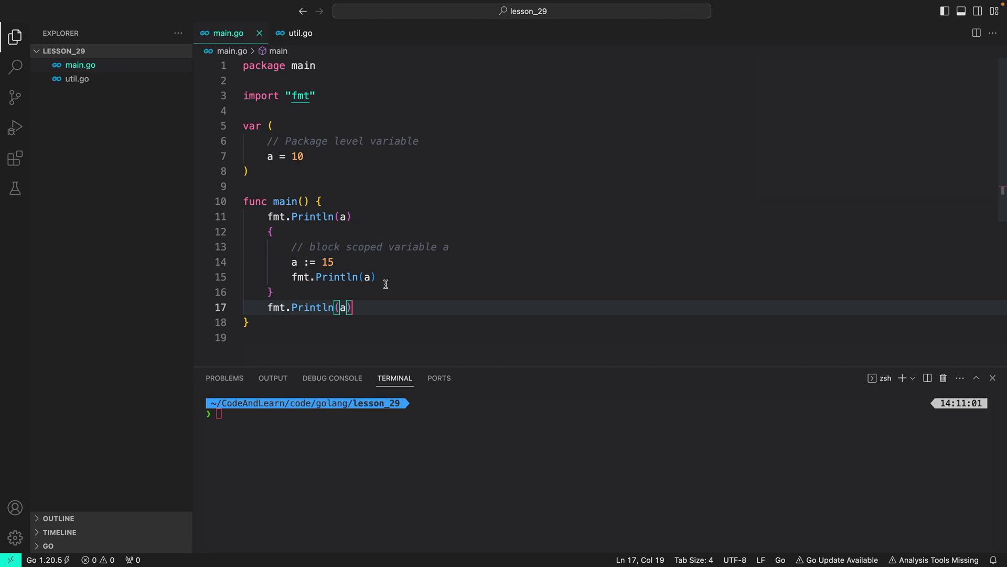
mouse_move(342, 307)
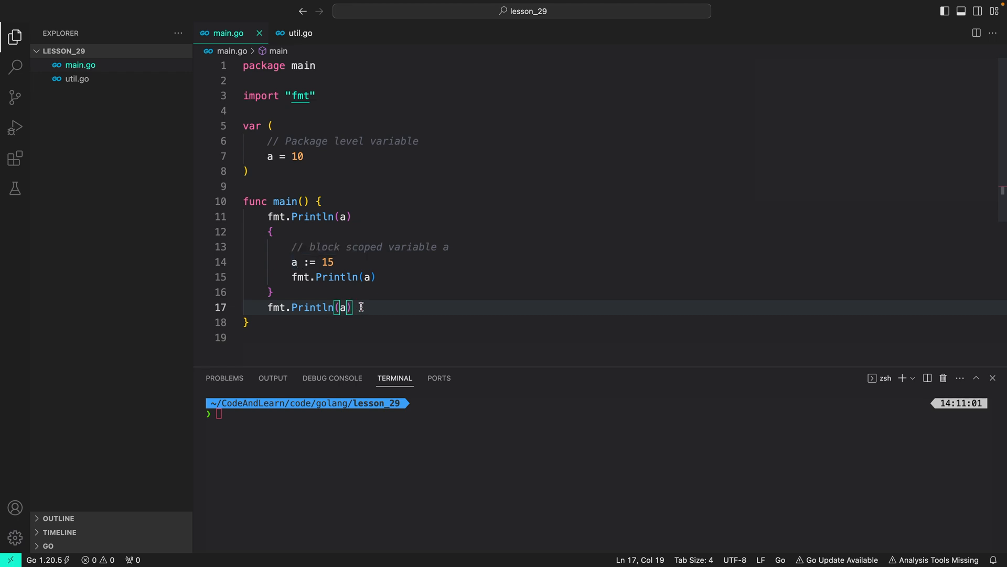
mouse_move(317, 262)
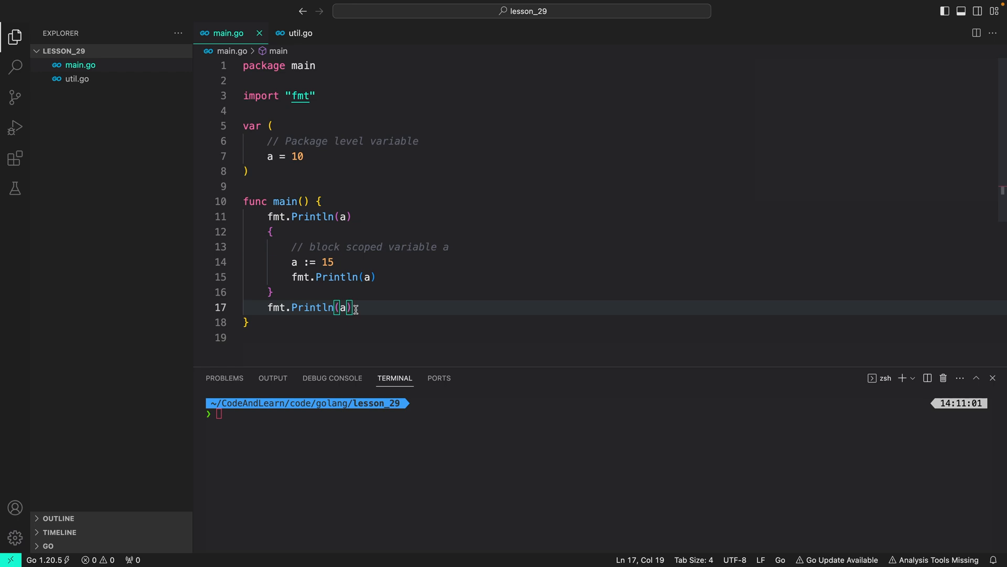
mouse_move(279, 287)
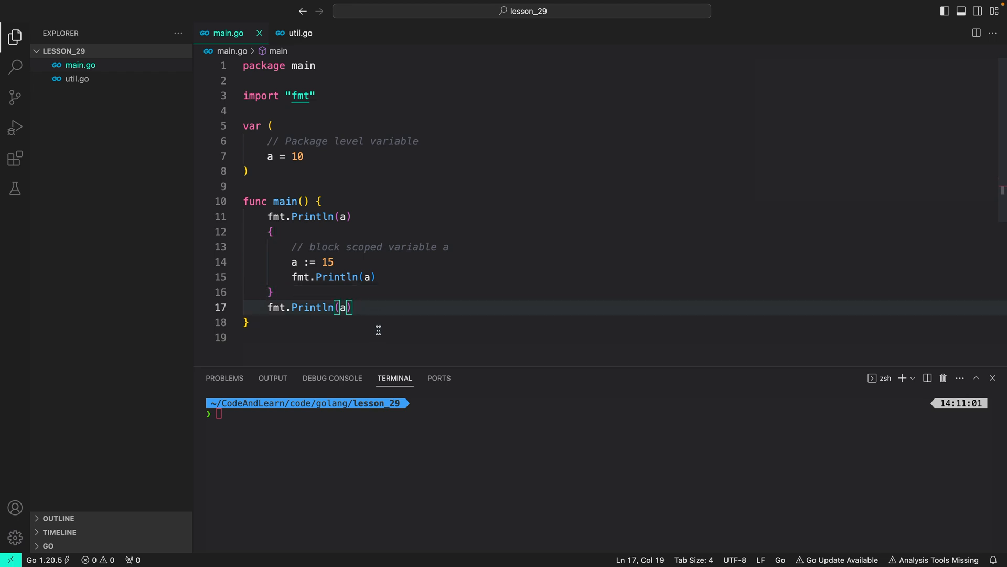
mouse_move(375, 328)
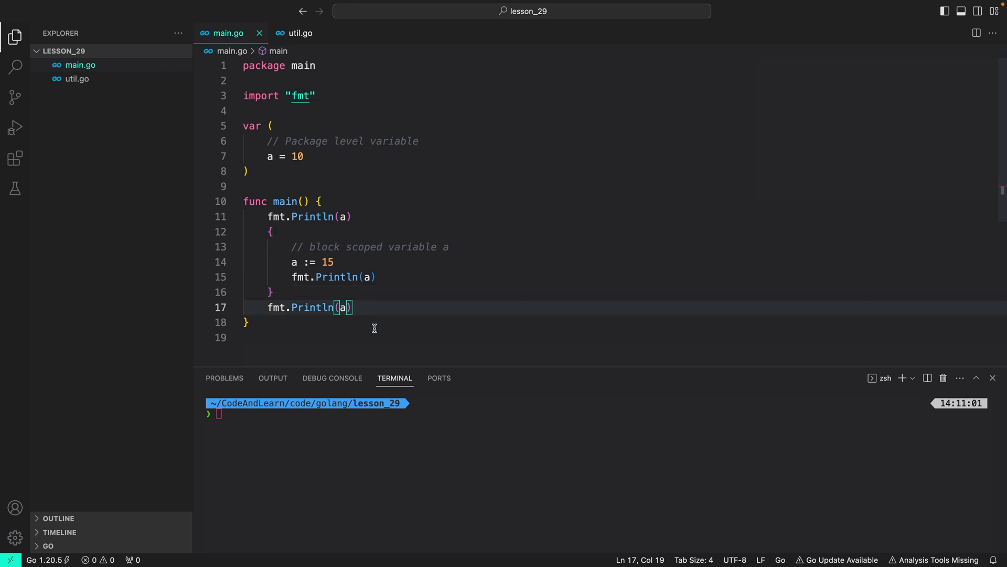
mouse_move(322, 294)
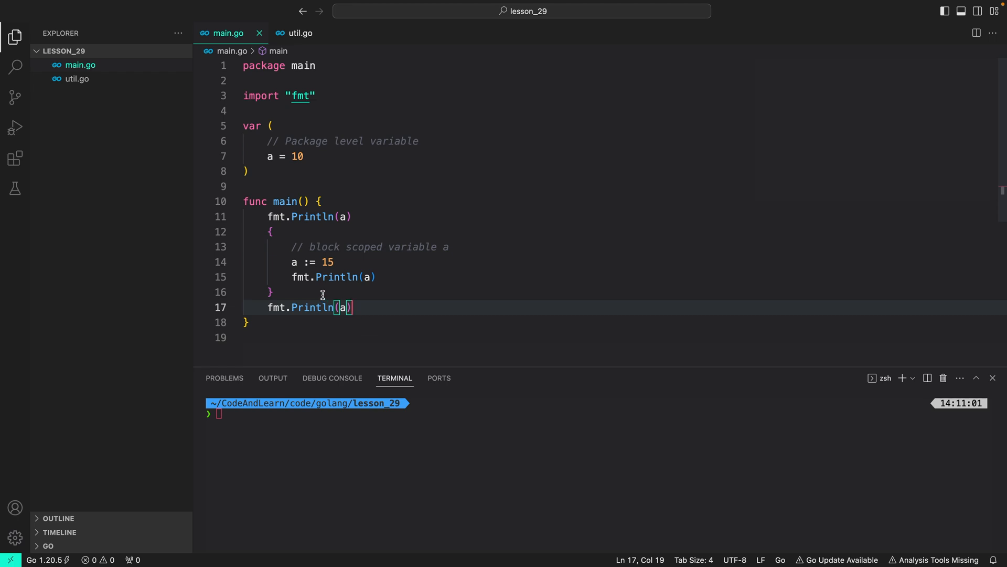